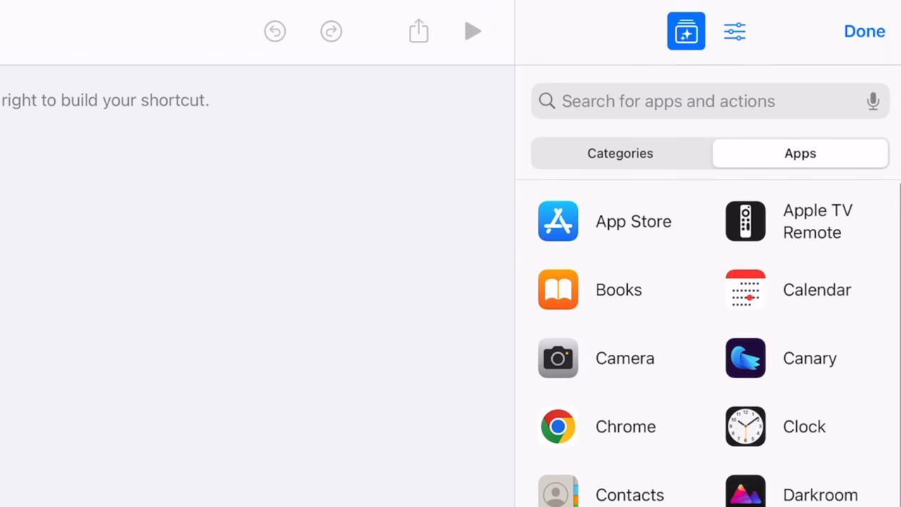
# Open the Split Screen 2 Apps shortcut from the Home Screen widget.
pyautogui.scroll(-3)
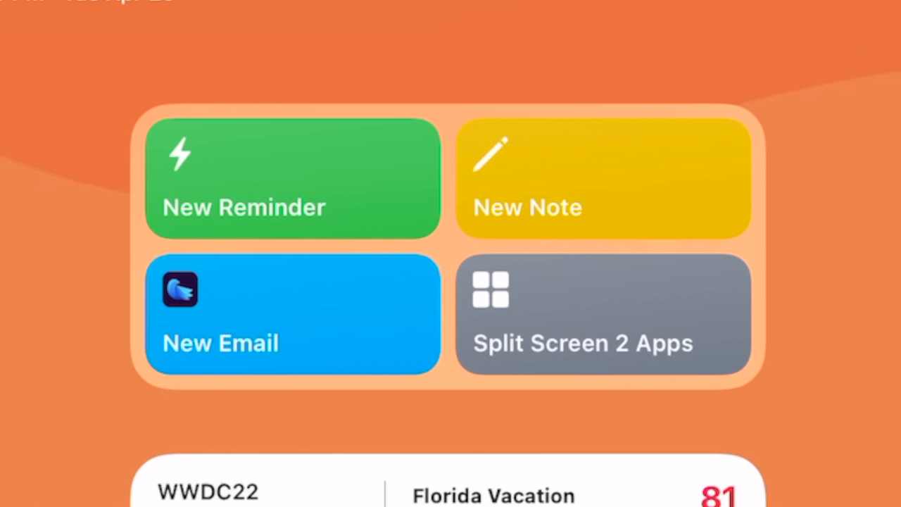
pyautogui.click(606, 315)
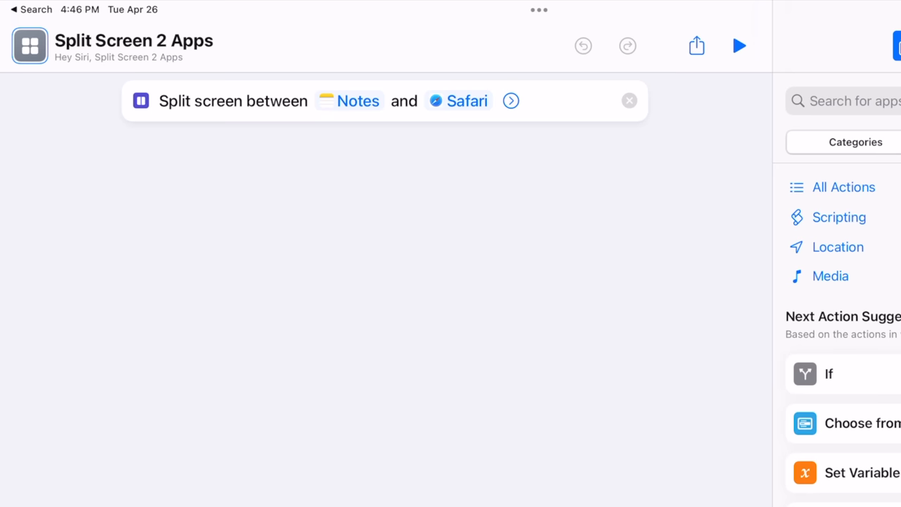
# Expand the Split Screen action to show its half-and-half Ratio, then head to the Gallery.
pyautogui.click(510, 101)
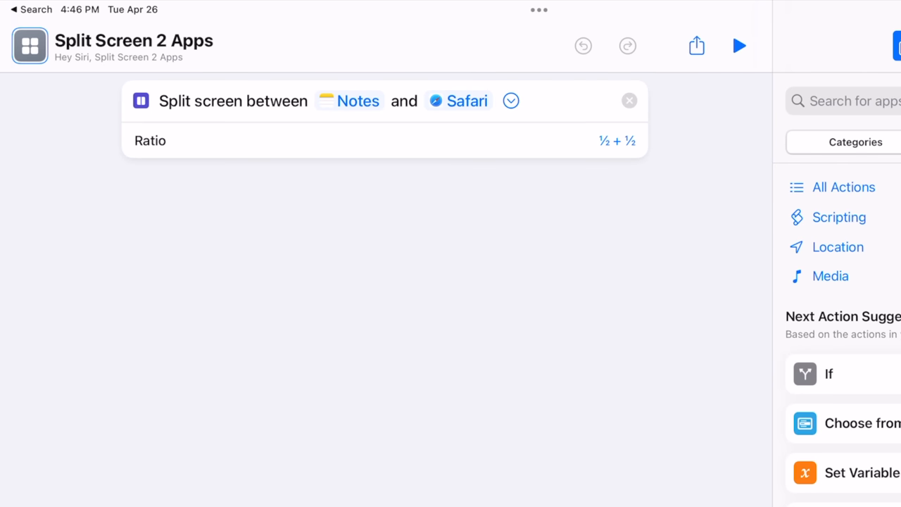
pyautogui.click(617, 141)
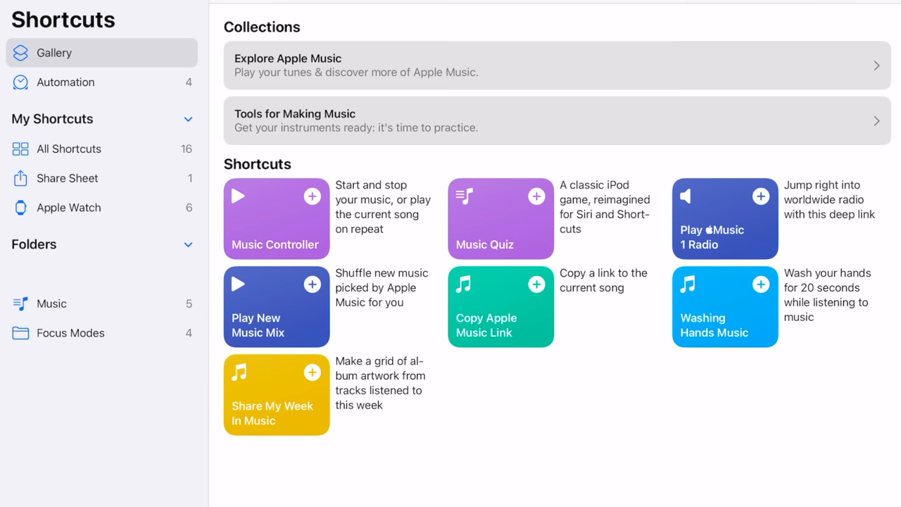
# Scroll Settings to reach the Writing focus page under Focus.
pyautogui.scroll(-3)
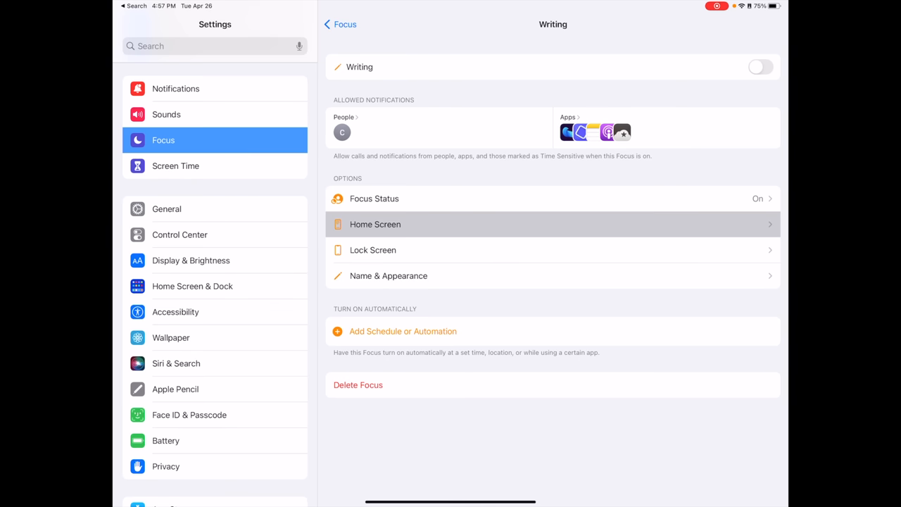
# Open the Writing focus's Home Screen options before switching to Shortcuts' Automation tab.
pyautogui.click(375, 223)
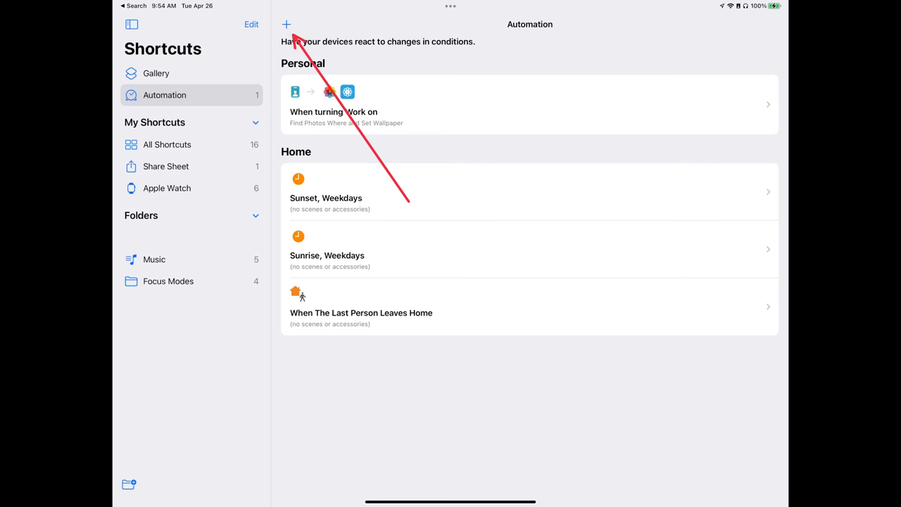
# Create a personal automation triggered when the Writing focus turns on and search for 'Find photos'.
pyautogui.click(286, 14)
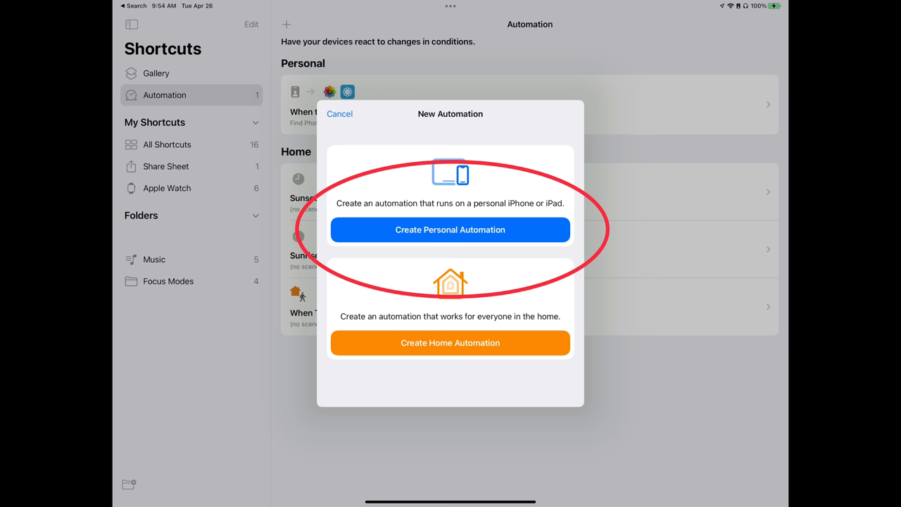
pyautogui.click(450, 229)
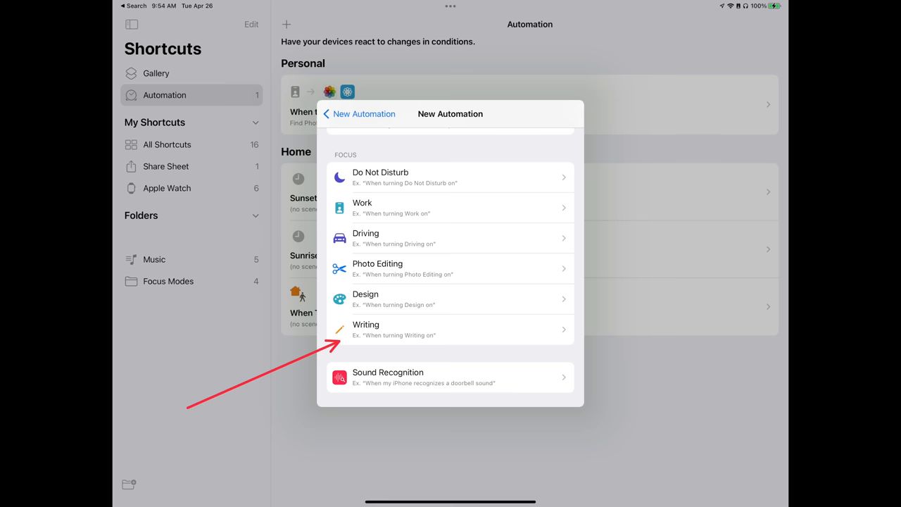
pyautogui.click(366, 330)
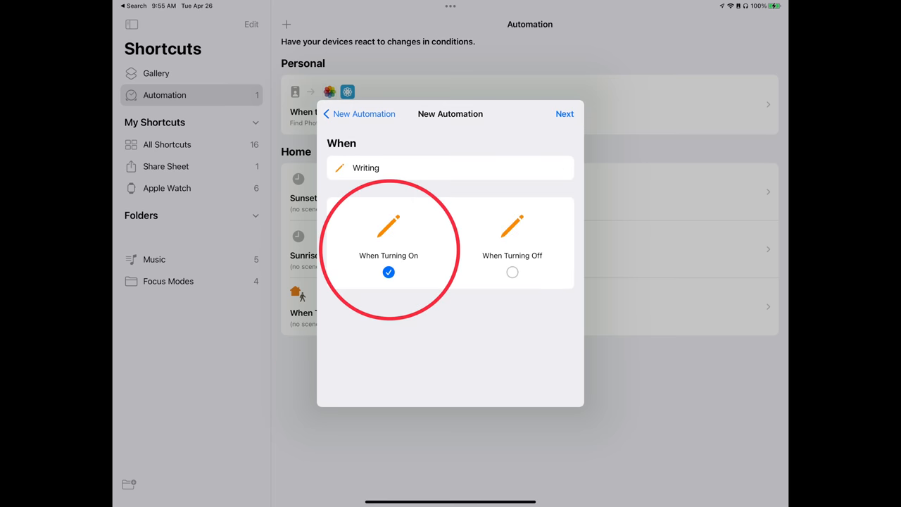
pyautogui.click(565, 113)
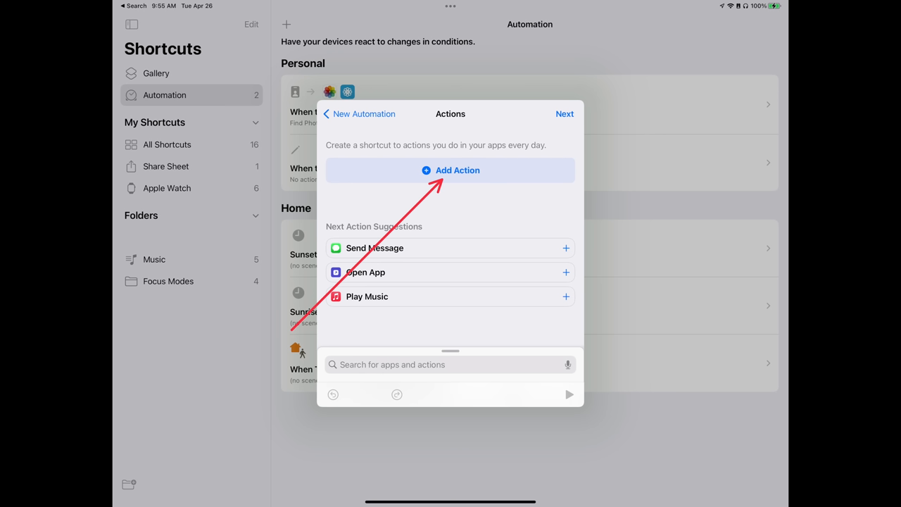
pyautogui.write('Find photos')
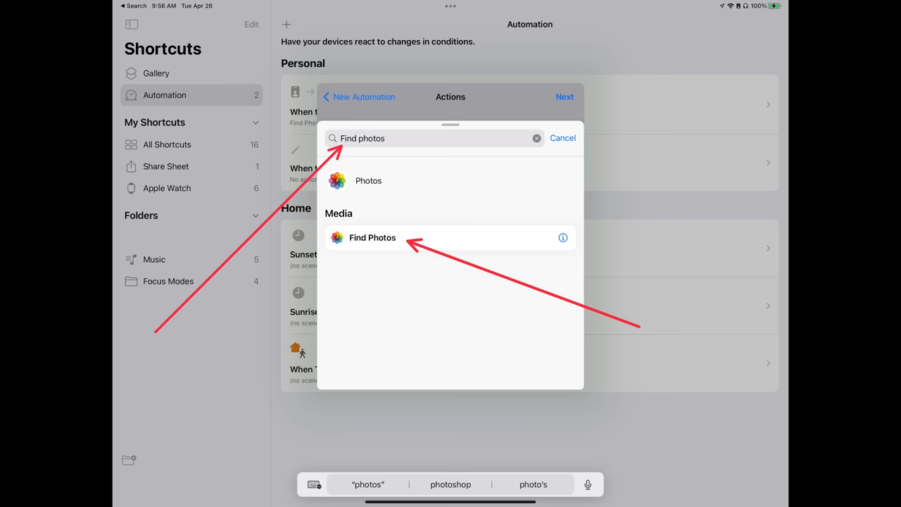
# Add Find Photos filtered to Album is Writing Focus, then add Set Wallpaper for Lock and Home Screen.
pyautogui.click(371, 237)
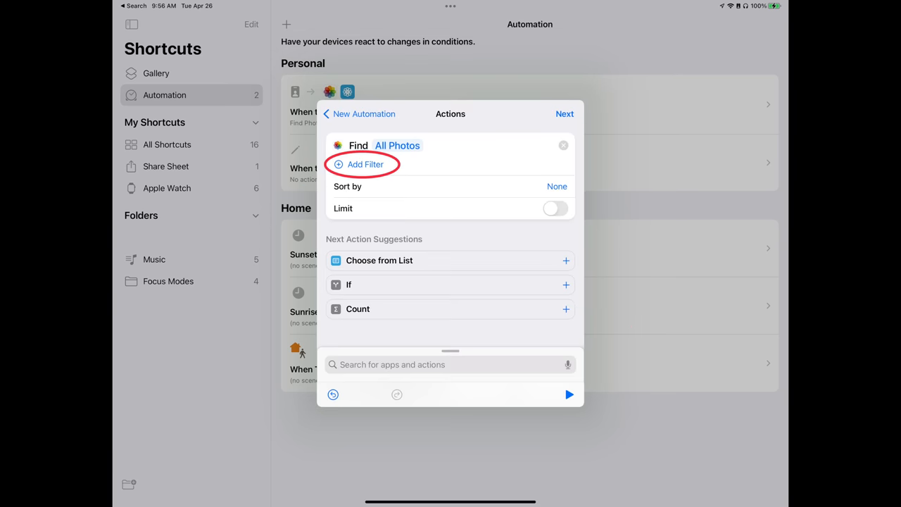
pyautogui.click(365, 164)
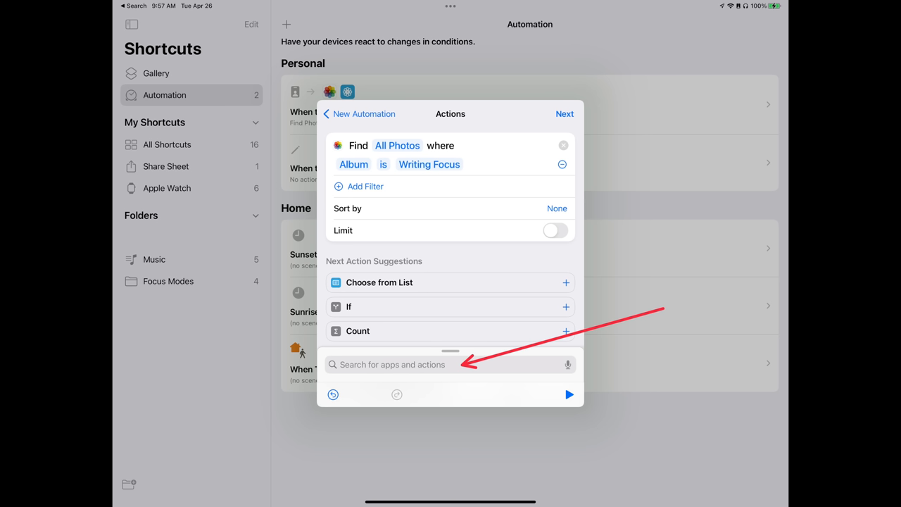
pyautogui.write('Set wallpaper')
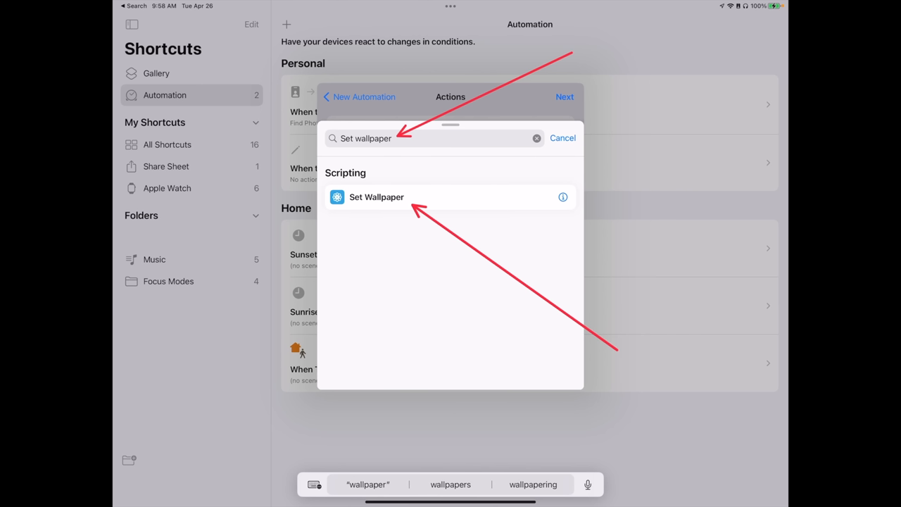
pyautogui.click(376, 197)
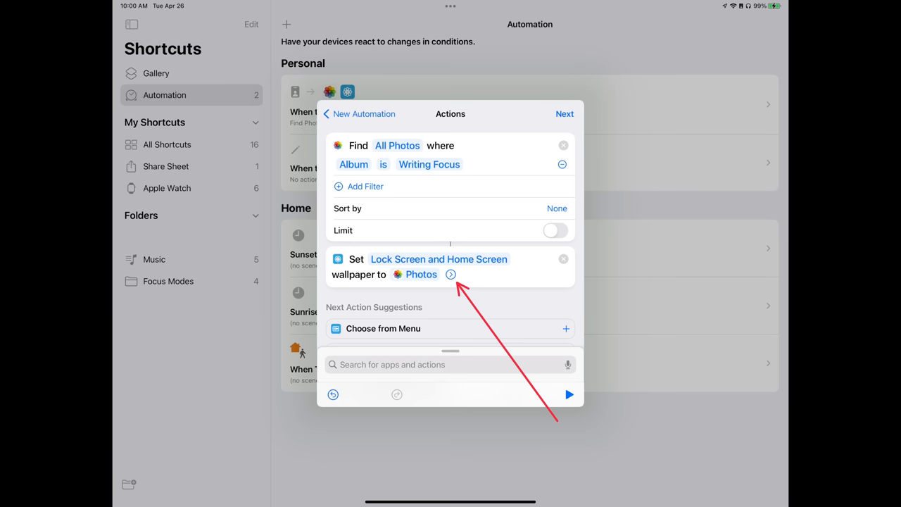
# Expand the Set Wallpaper action's options, then open Home Screen & Dock in Settings.
pyautogui.click(451, 274)
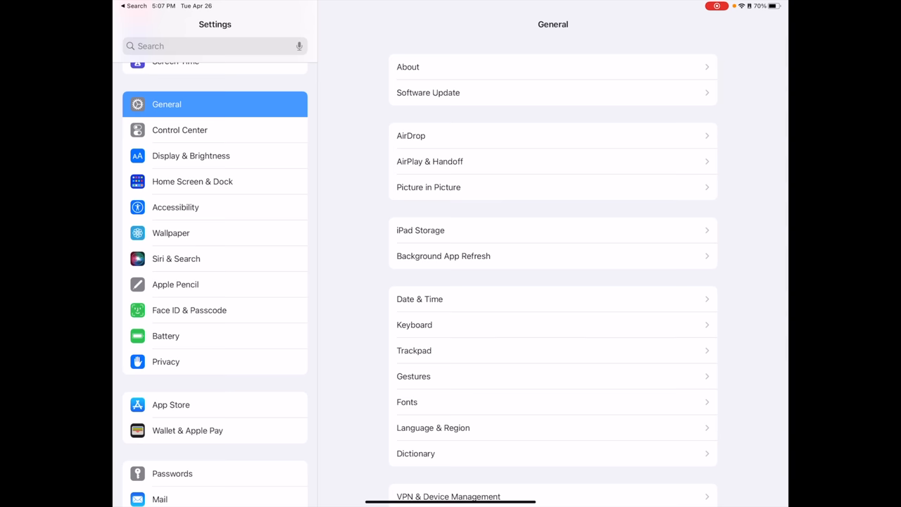
pyautogui.click(191, 180)
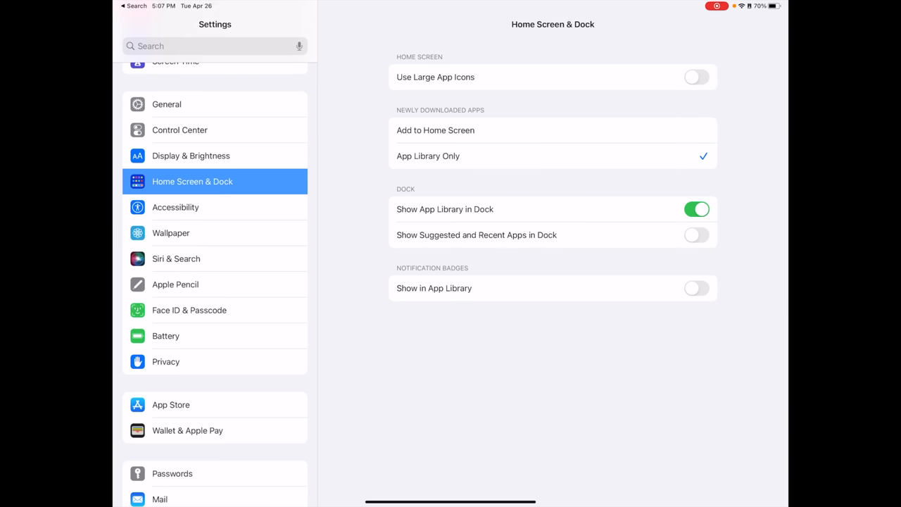